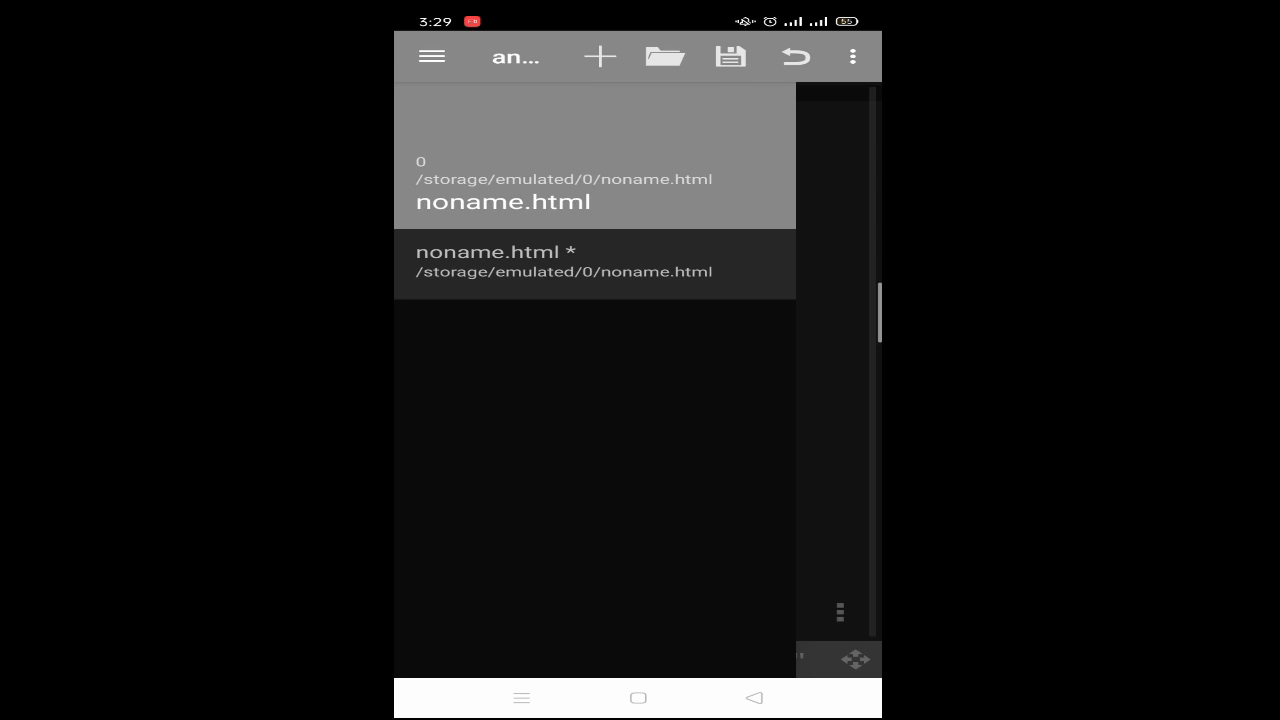
Bring up the blank noname.html document, then go back to the phone's home screen.
{"action": "left_click", "coordinate": [594, 262]}
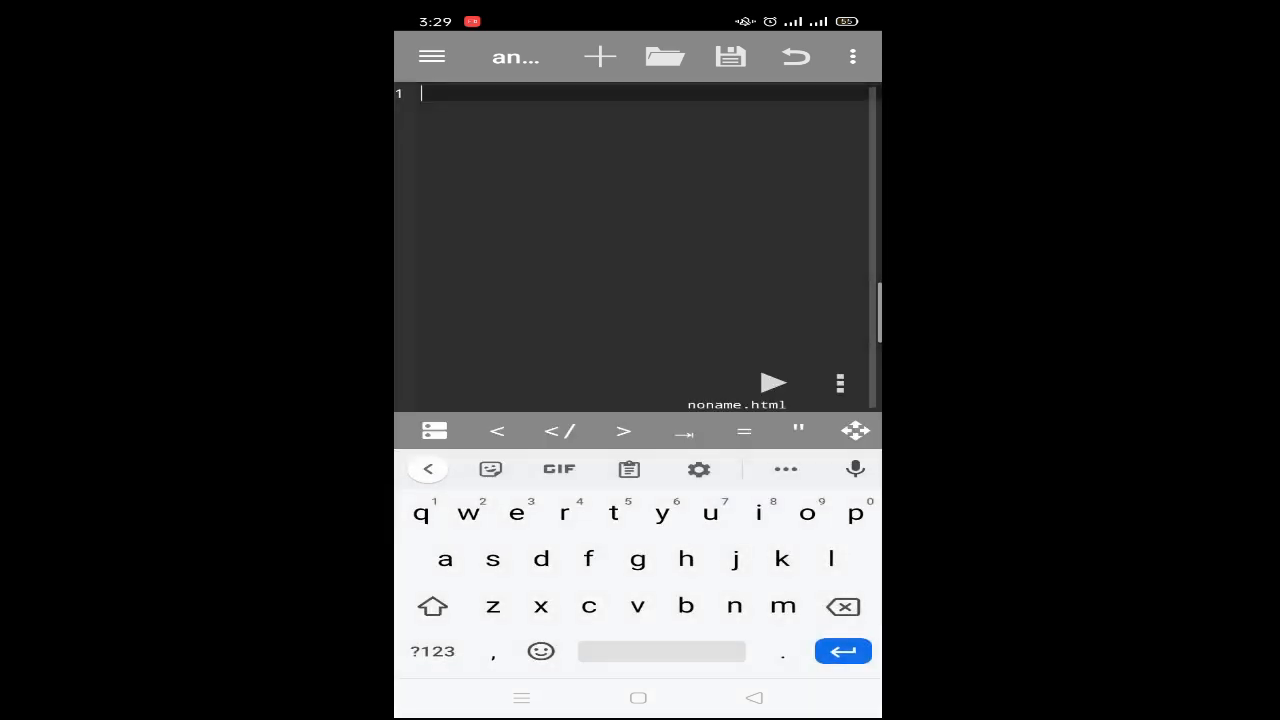
{"action": "left_click", "coordinate": [852, 56]}
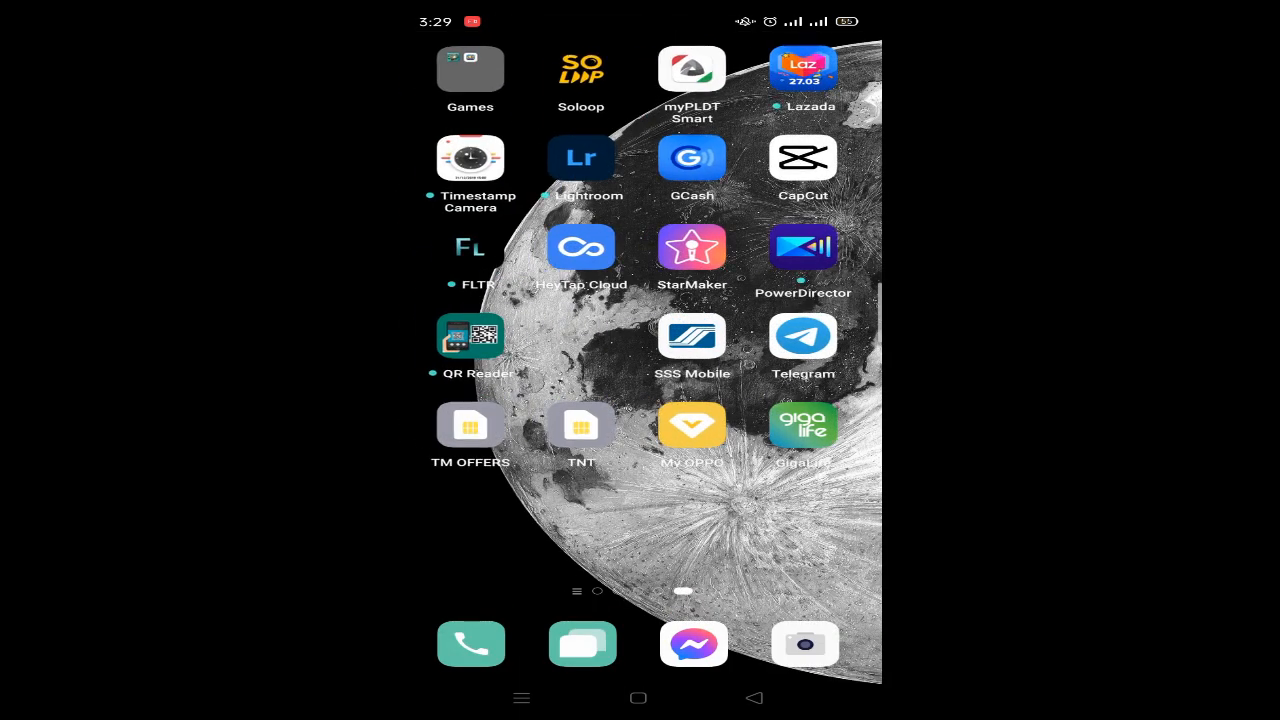
Create a folder named 'HTML Files' in Phone Storage using File Manager.
{"action": "scroll", "scroll_direction": "left", "scroll_amount": 3}
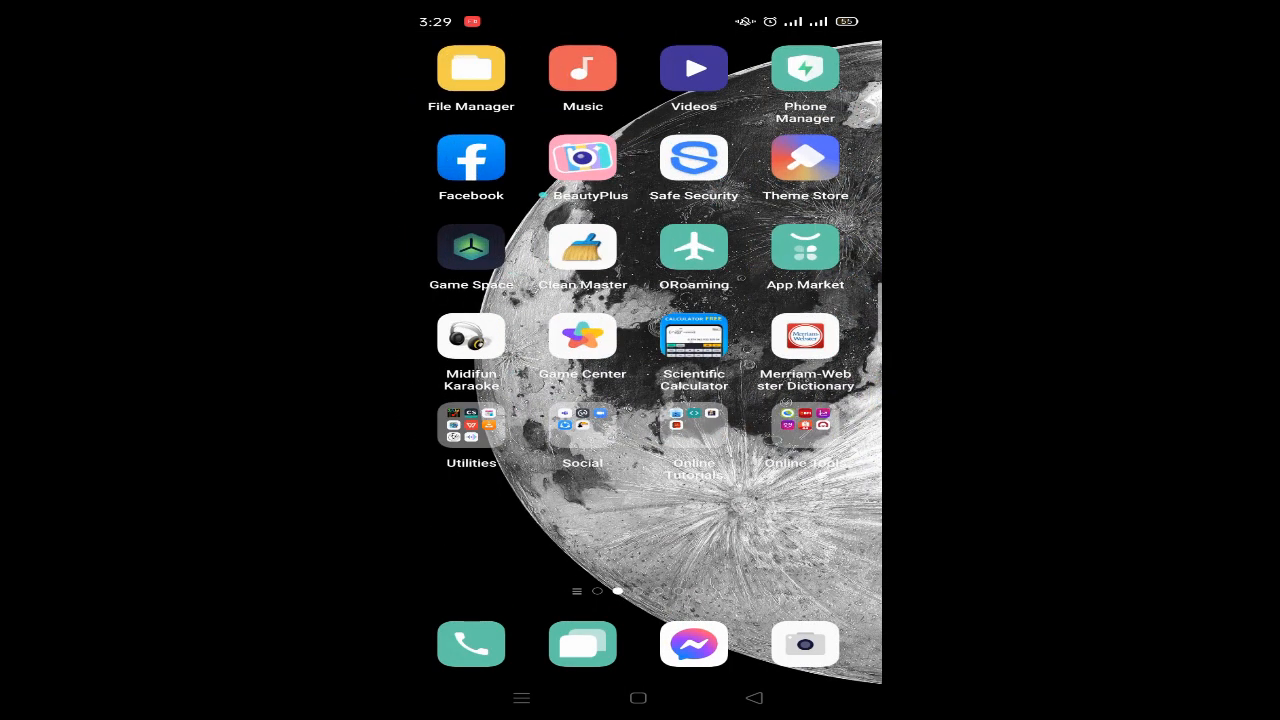
{"action": "left_click", "coordinate": [471, 68]}
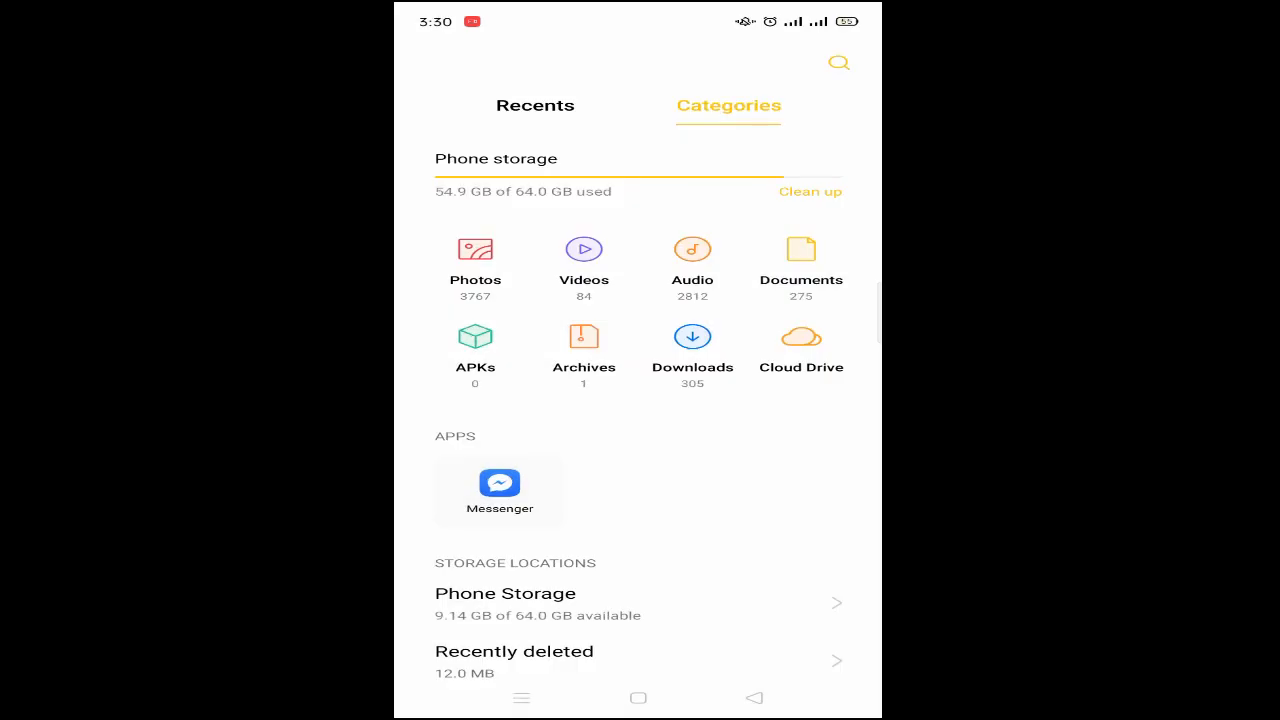
{"action": "left_click", "coordinate": [506, 602]}
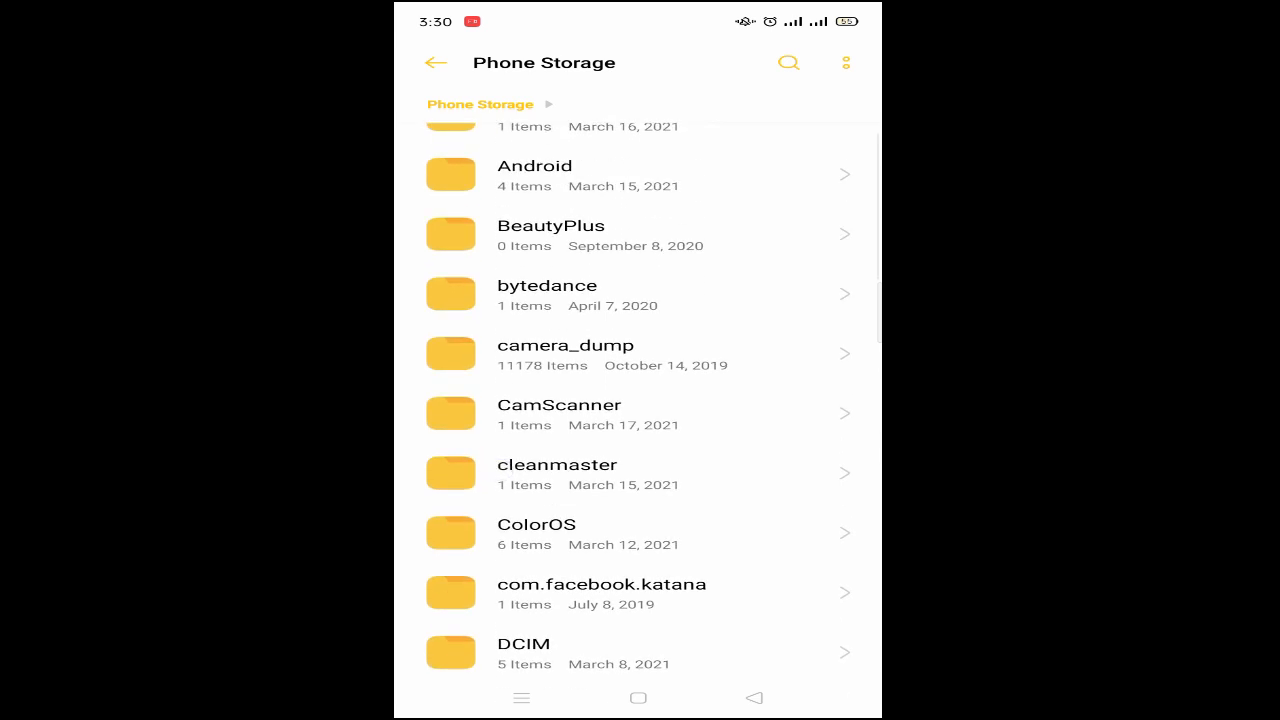
{"action": "scroll", "scroll_direction": "down", "scroll_amount": 3}
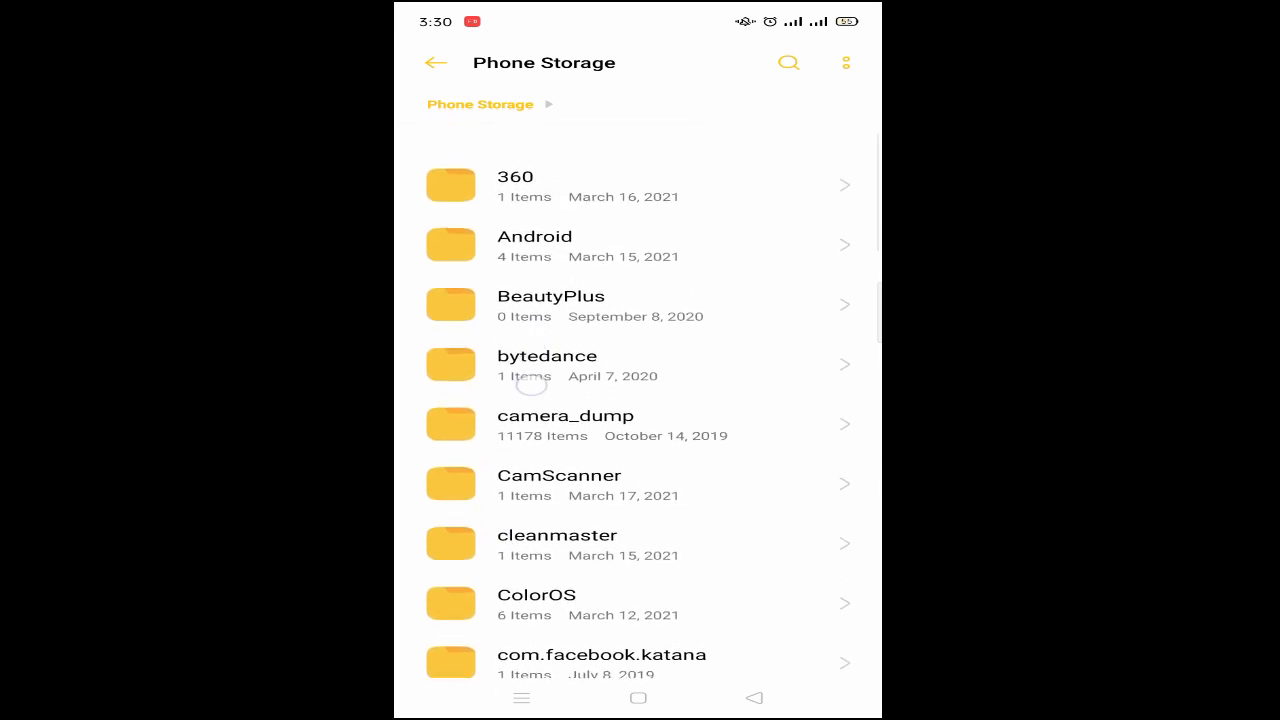
{"action": "left_click", "coordinate": [845, 62]}
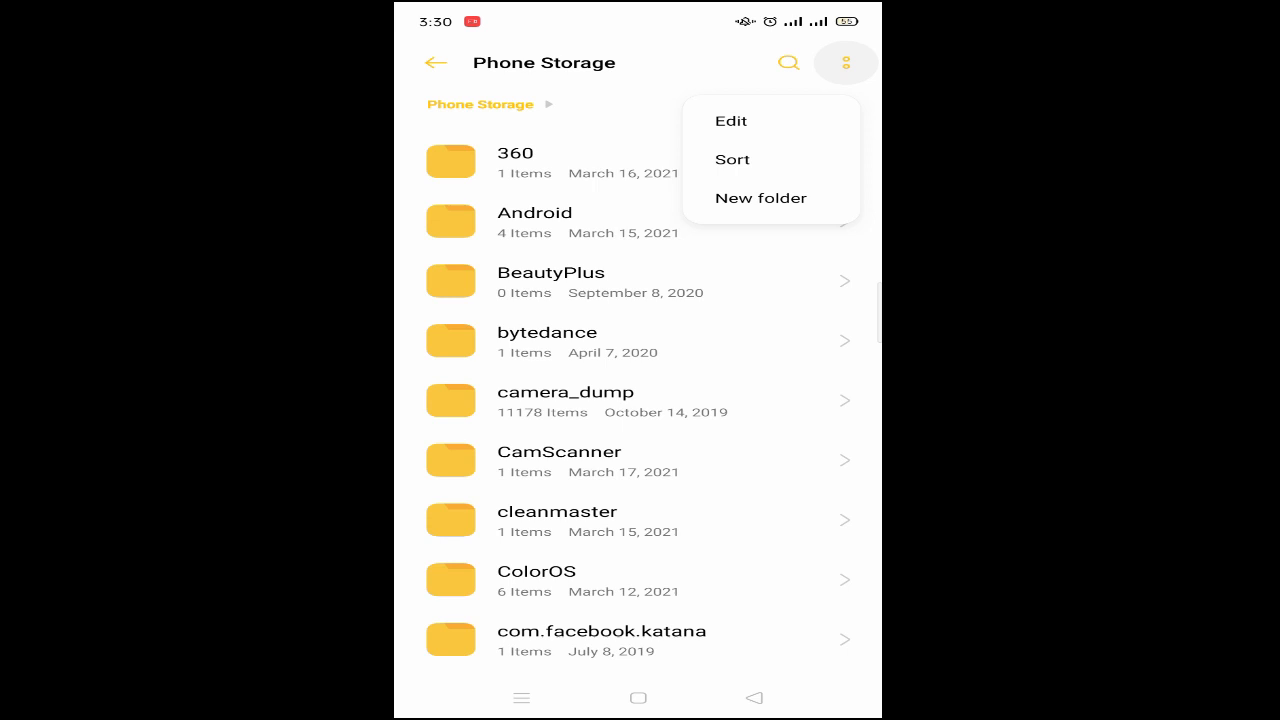
{"action": "left_click", "coordinate": [761, 197]}
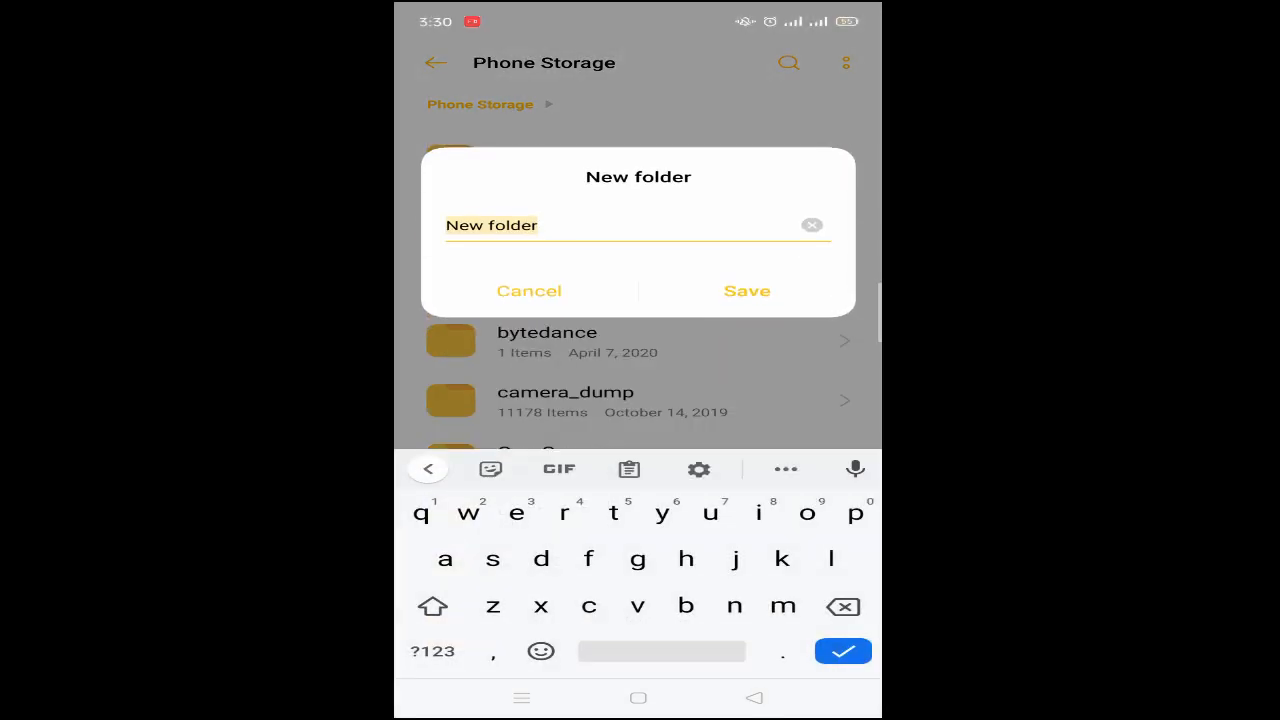
{"action": "type", "text": "HT"}
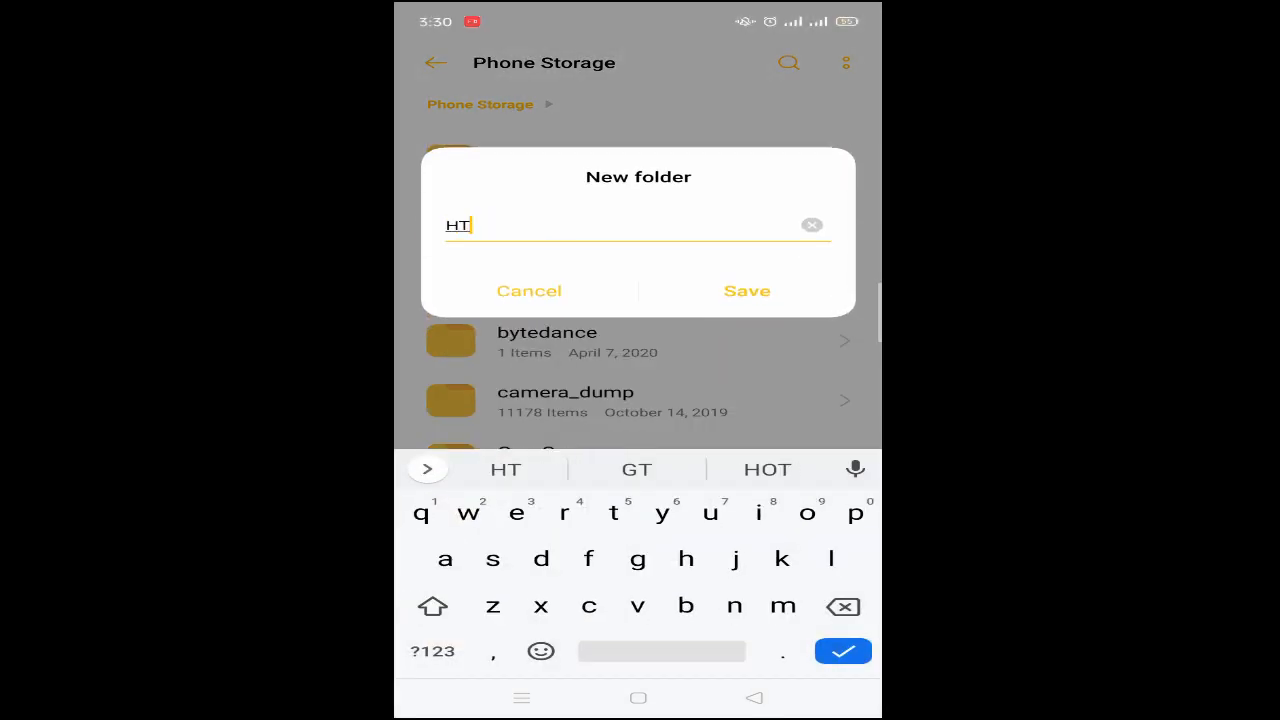
{"action": "type", "text": "ML"}
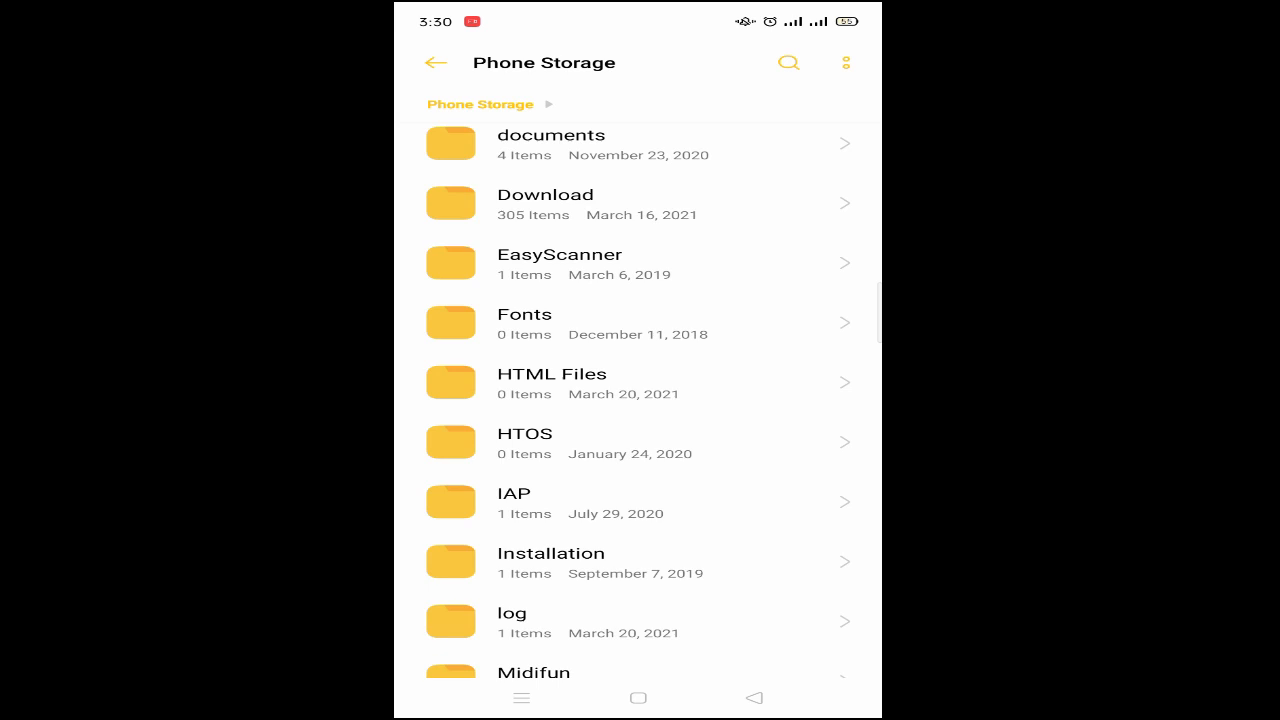
Inside HTML Files, create a subfolder named 'Exercise 1'.
{"action": "left_click", "coordinate": [551, 383]}
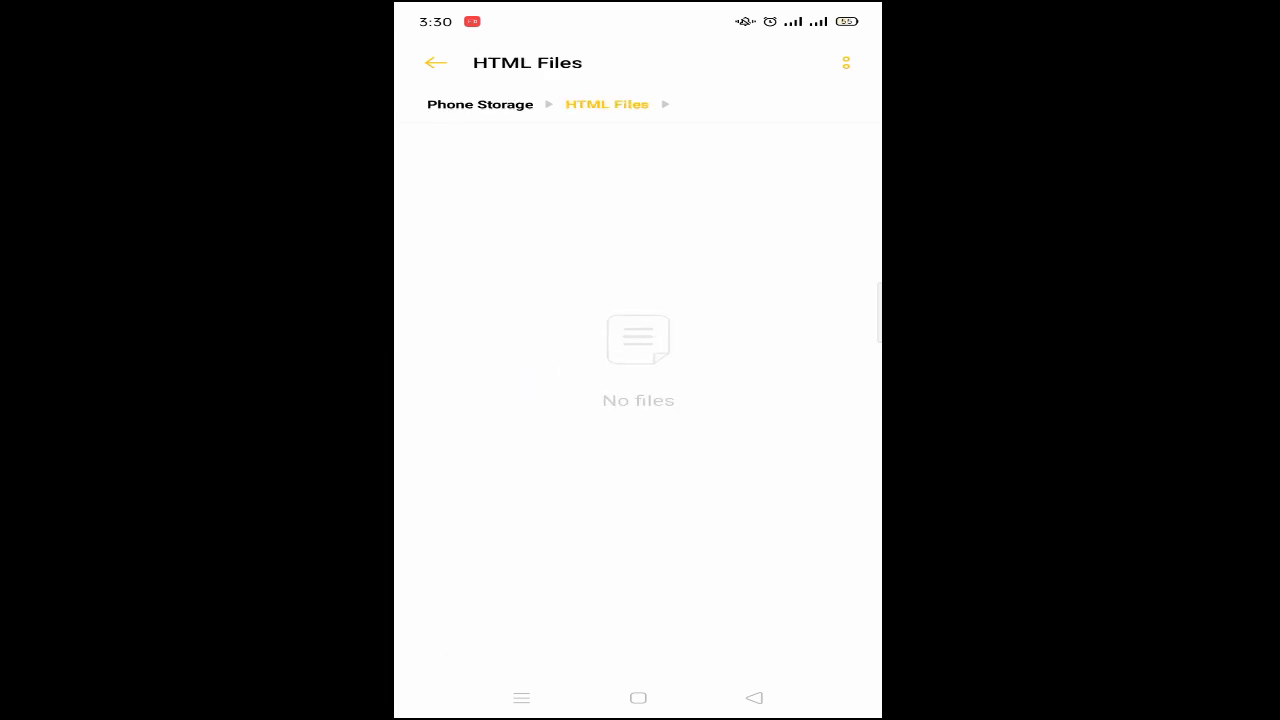
{"action": "left_click", "coordinate": [845, 62]}
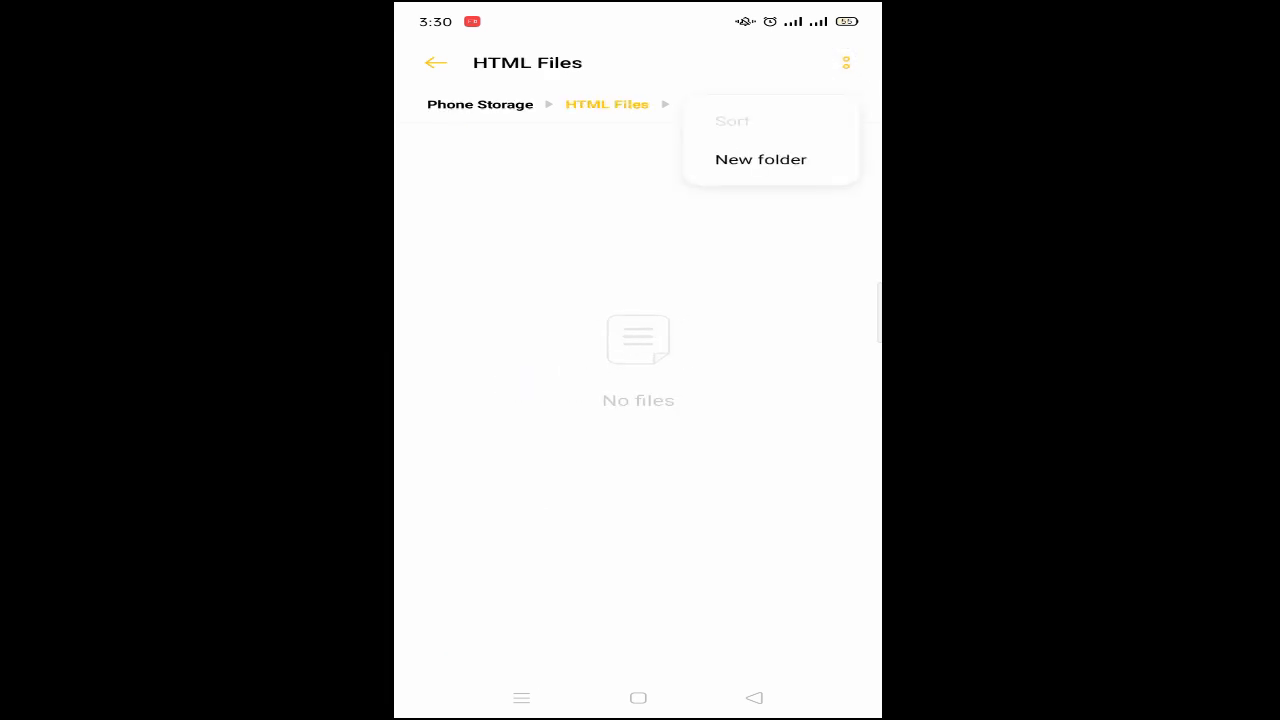
{"action": "left_click", "coordinate": [761, 159]}
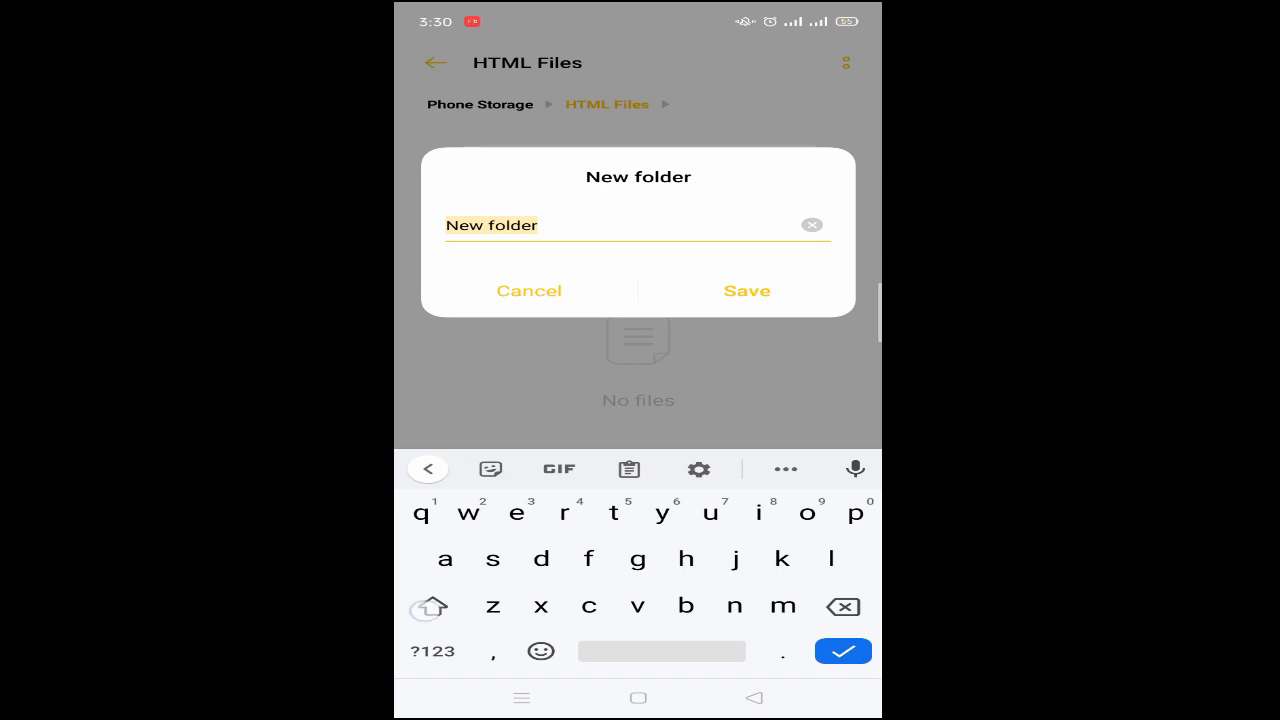
{"action": "type", "text": "Exercise 1"}
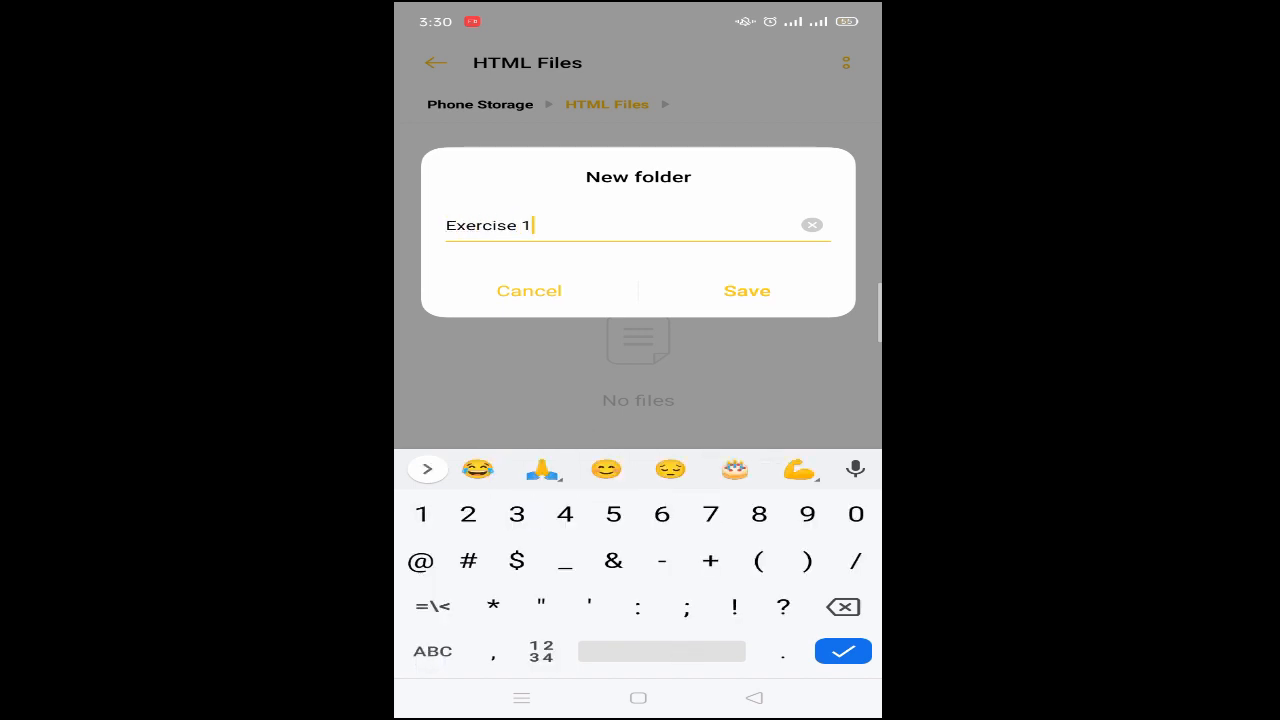
{"action": "left_click", "coordinate": [746, 291]}
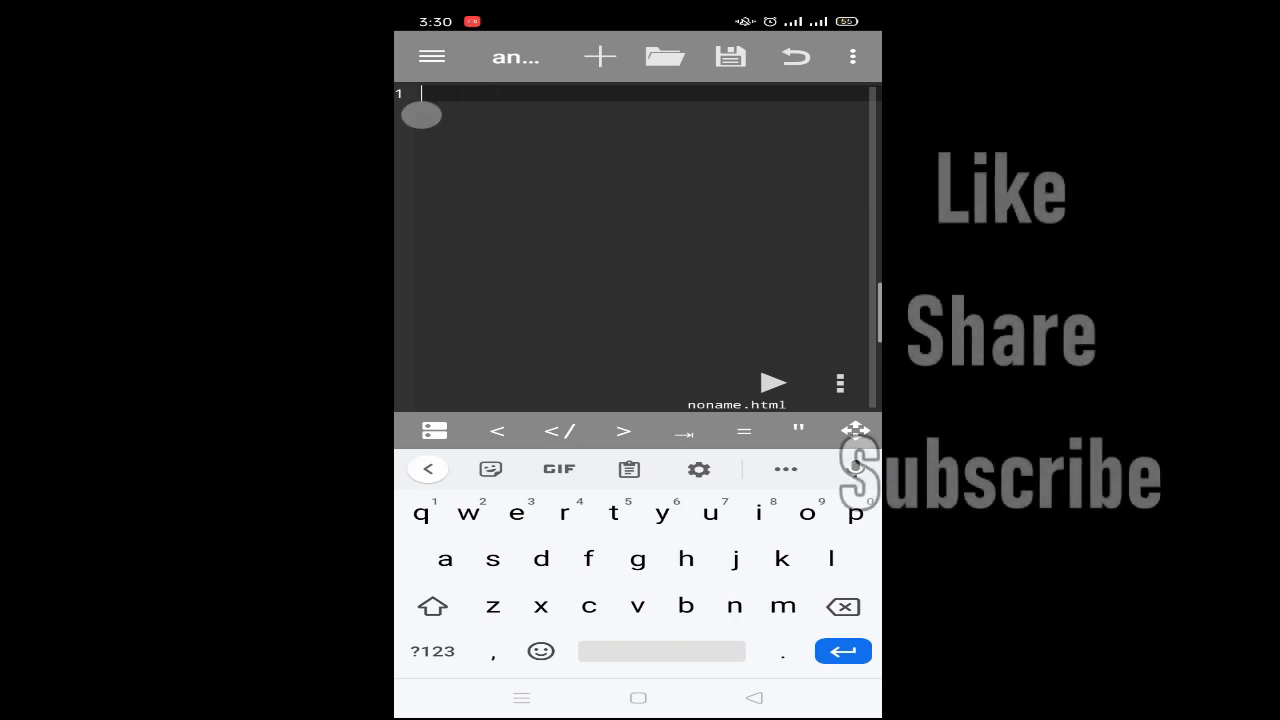
Build the HTML skeleton and set the page title to 'My first Webpage'.
{"action": "left_click", "coordinate": [497, 431]}
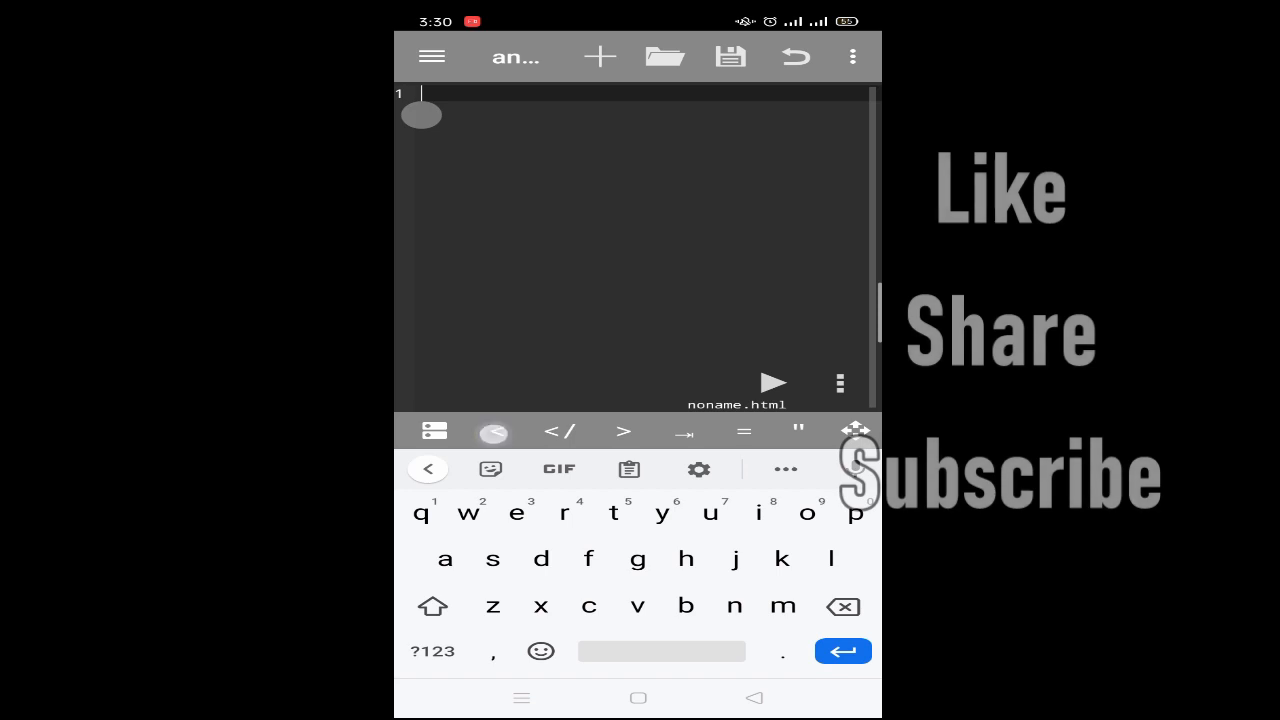
{"action": "type", "text": "<html>"}
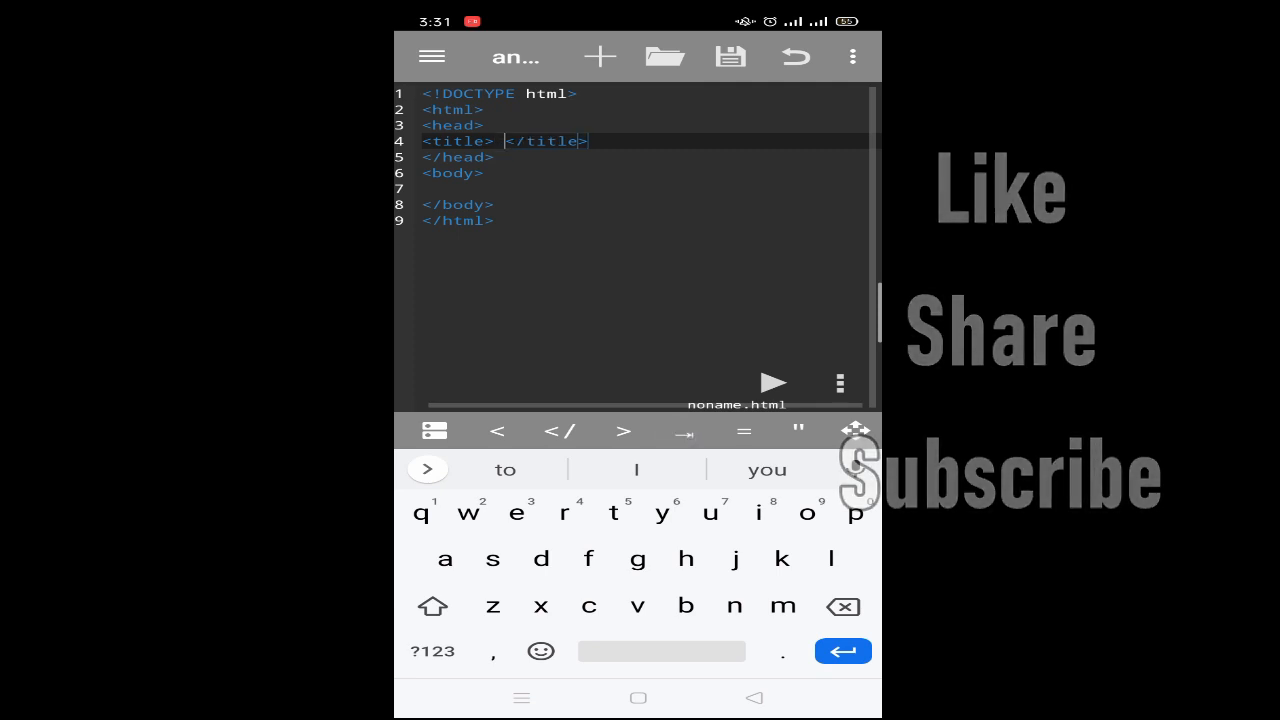
{"action": "type", "text": "My"}
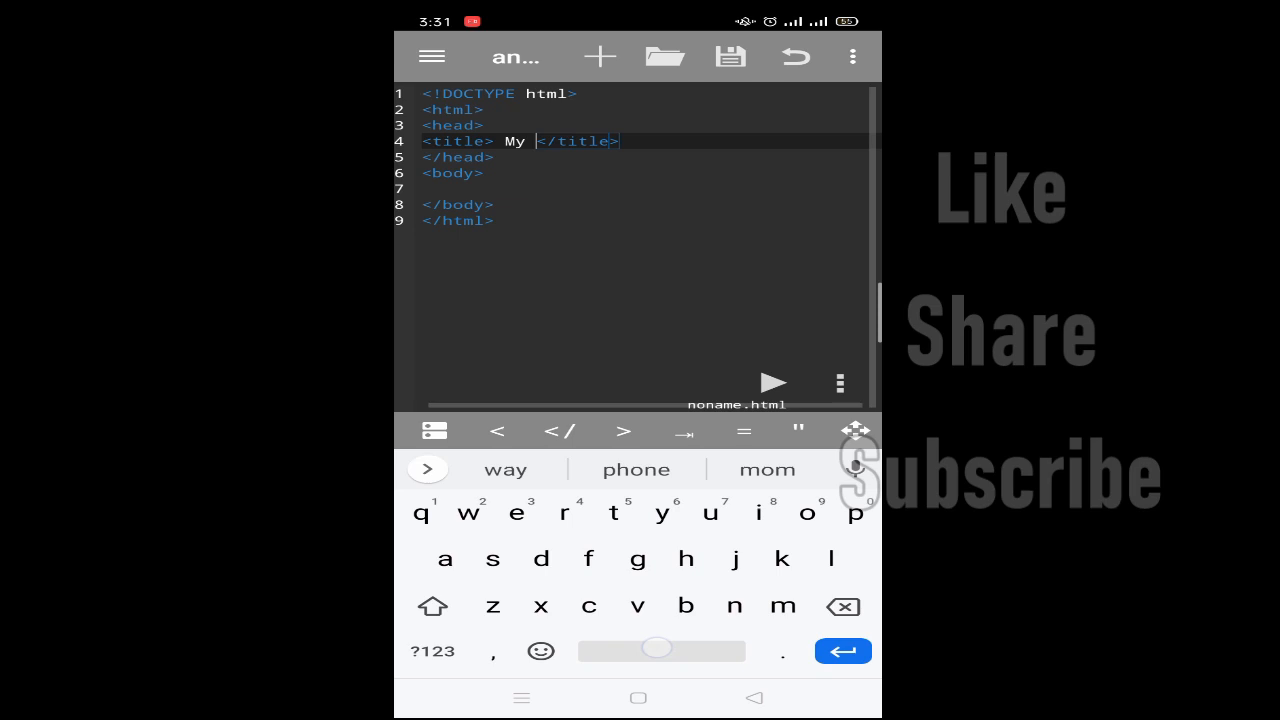
{"action": "type", "text": "first"}
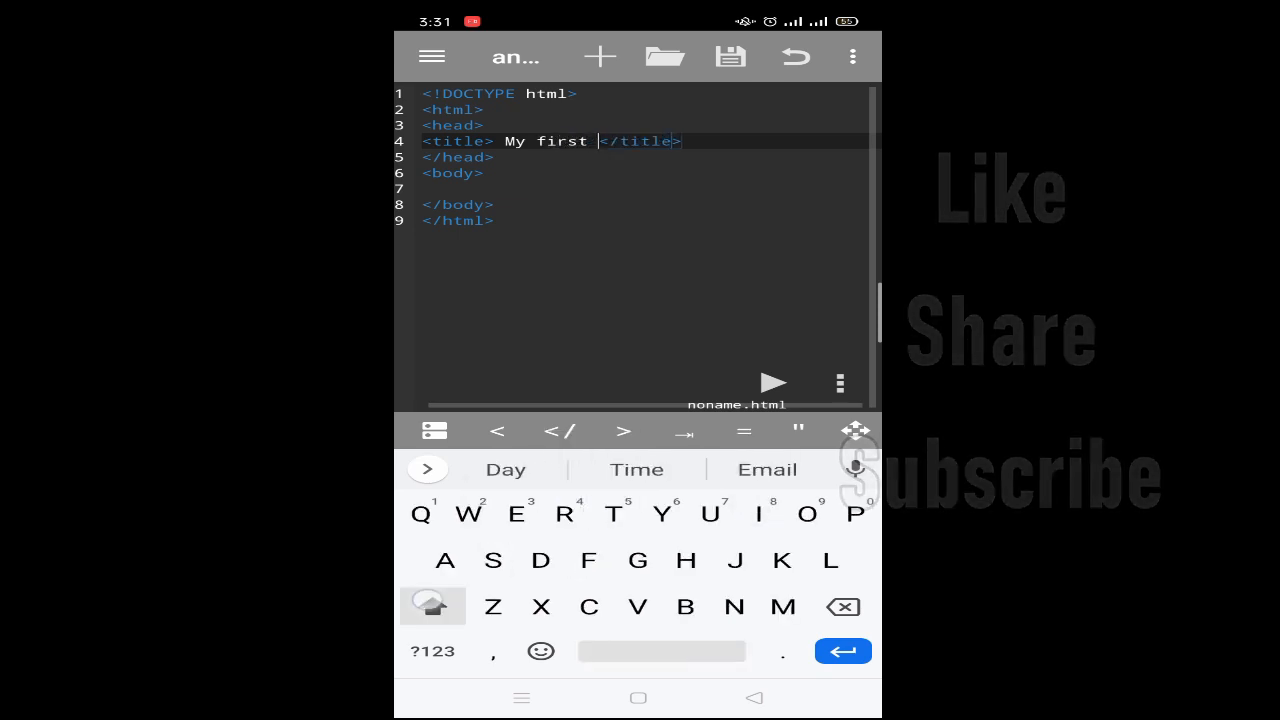
{"action": "type", "text": "Webpage"}
{"action": "left_click", "coordinate": [650, 189]}
{"action": "type", "text": "<"}
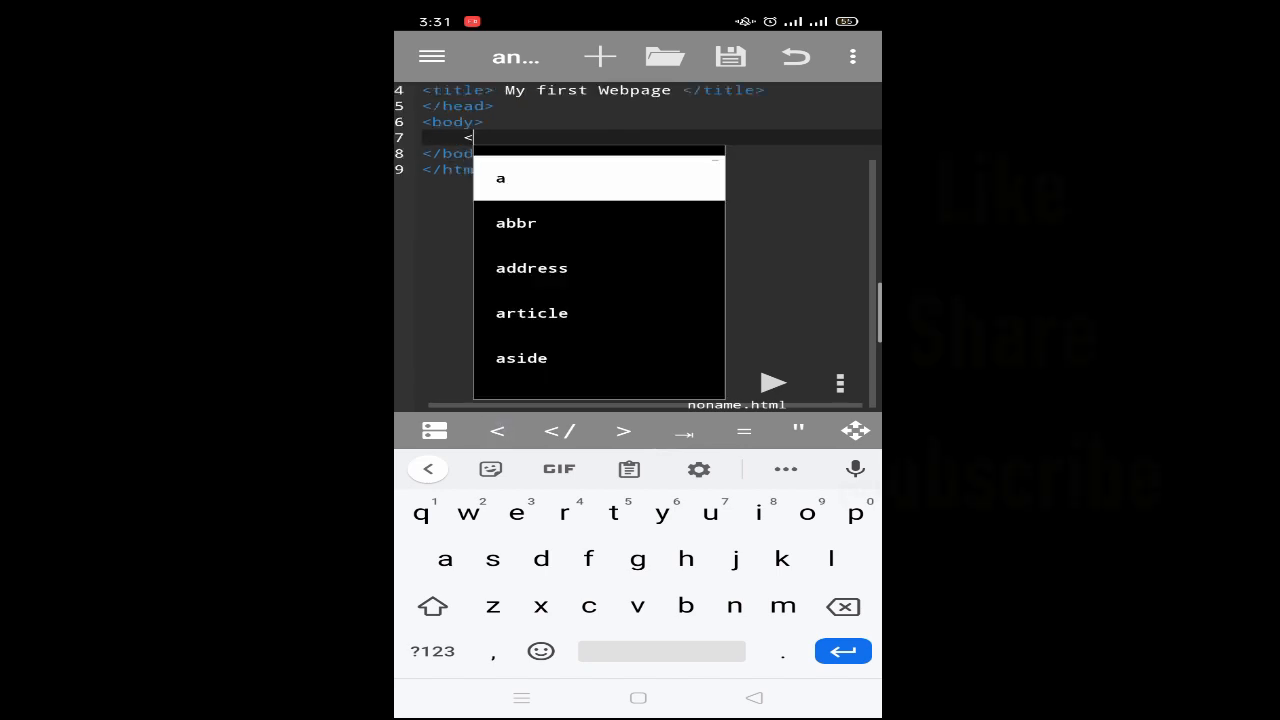
Add an h1 'My First Heading' and a paragraph 'My first paragraph' to the body.
{"action": "type", "text": "h"}
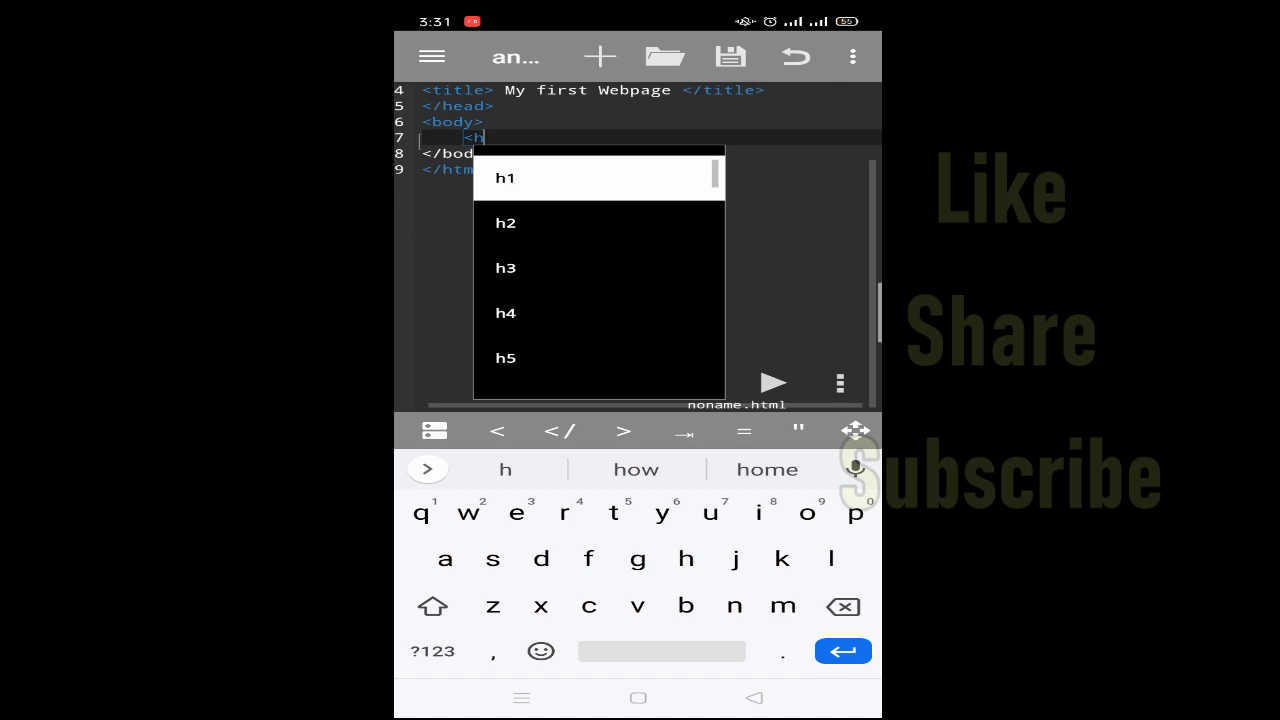
{"action": "left_click", "coordinate": [505, 178]}
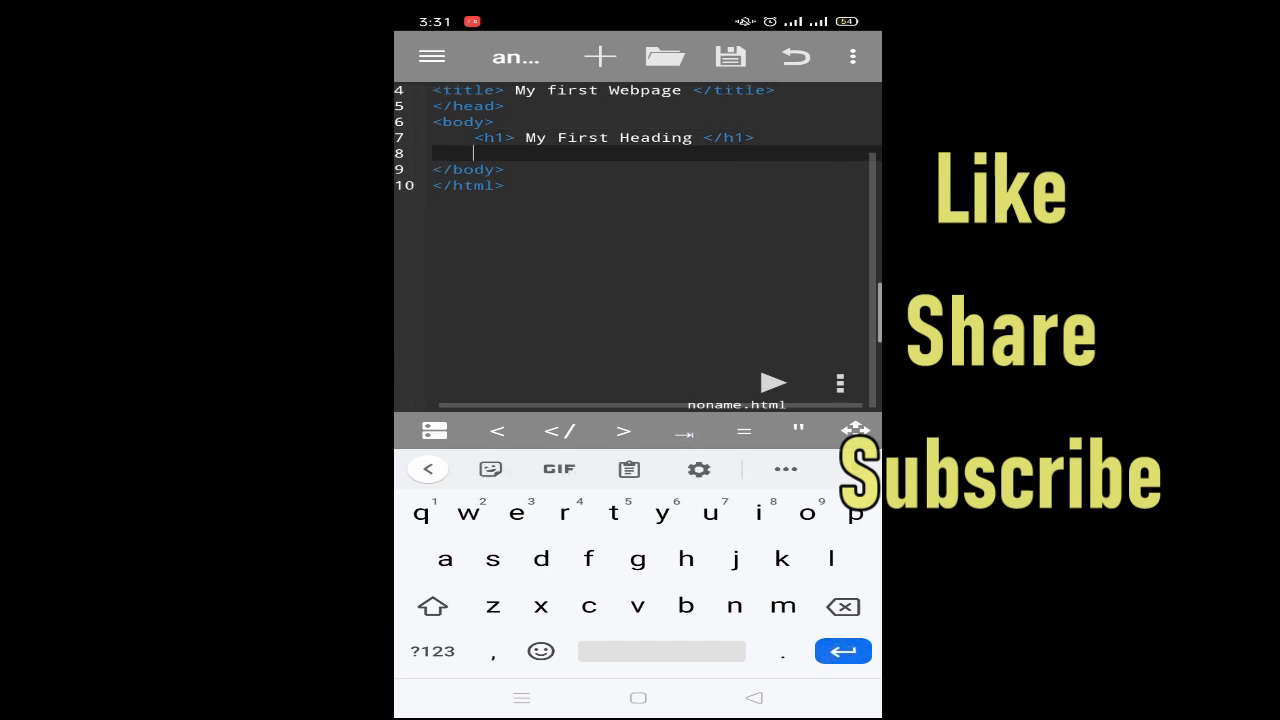
{"action": "type", "text": "p> My first"}
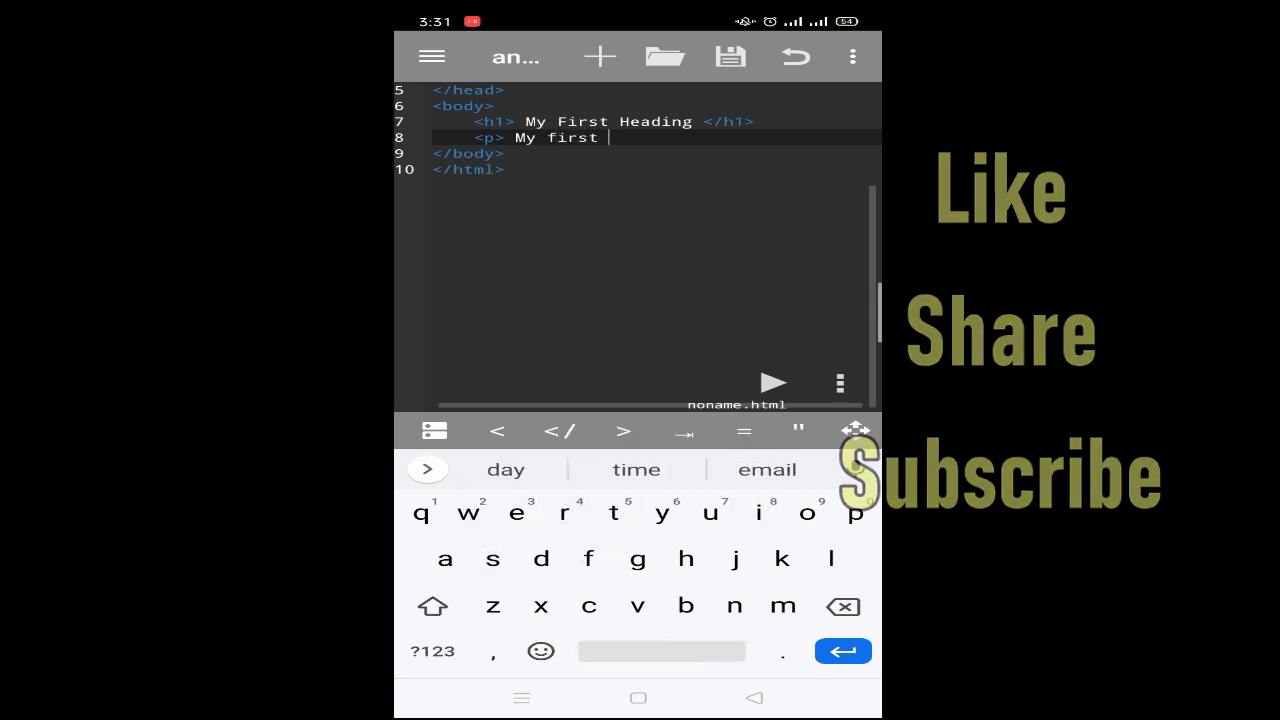
{"action": "type", "text": "paragraph  </p>"}
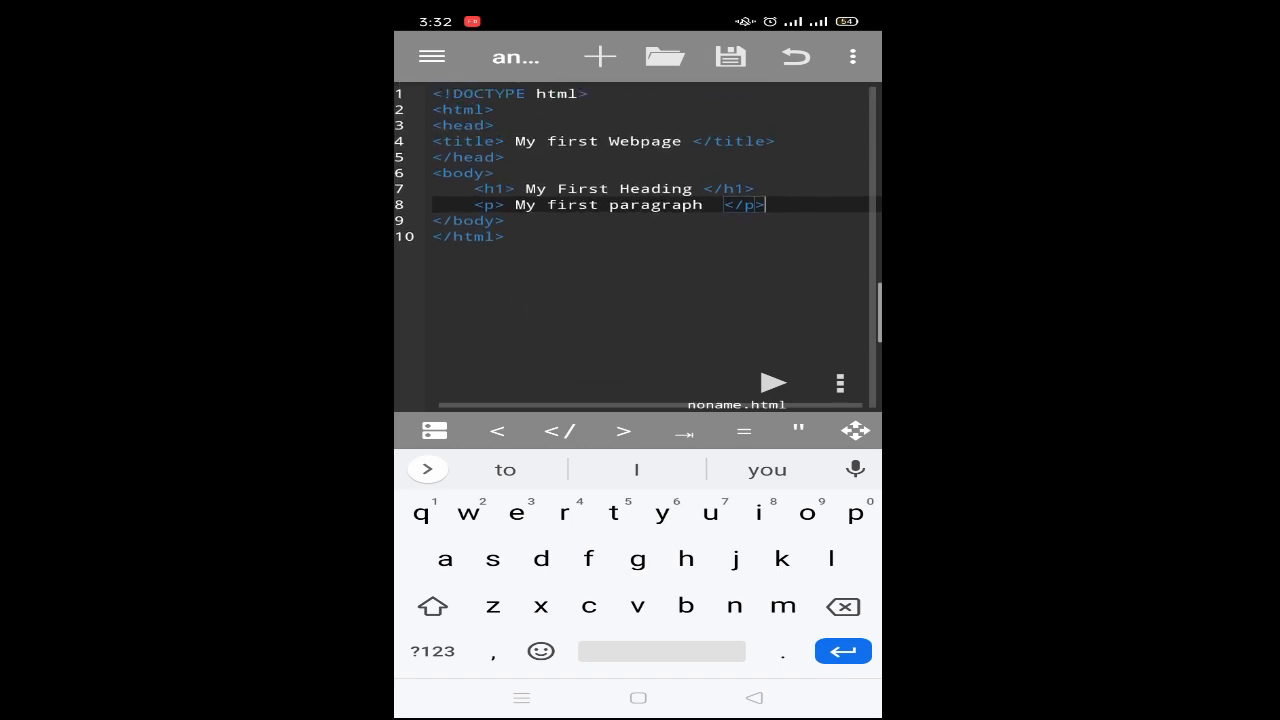
{"action": "left_click", "coordinate": [505, 236]}
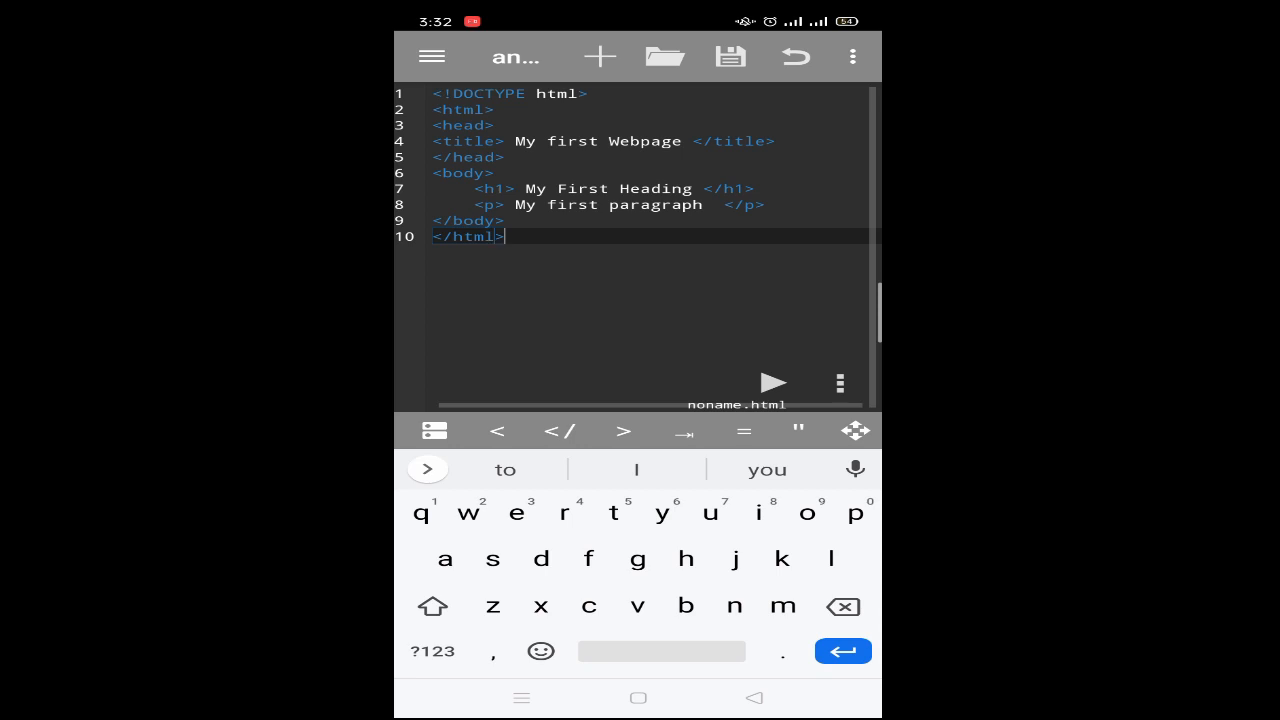
Save the page as index.html in HTML Files/Exercise 1.
{"action": "left_click", "coordinate": [730, 56]}
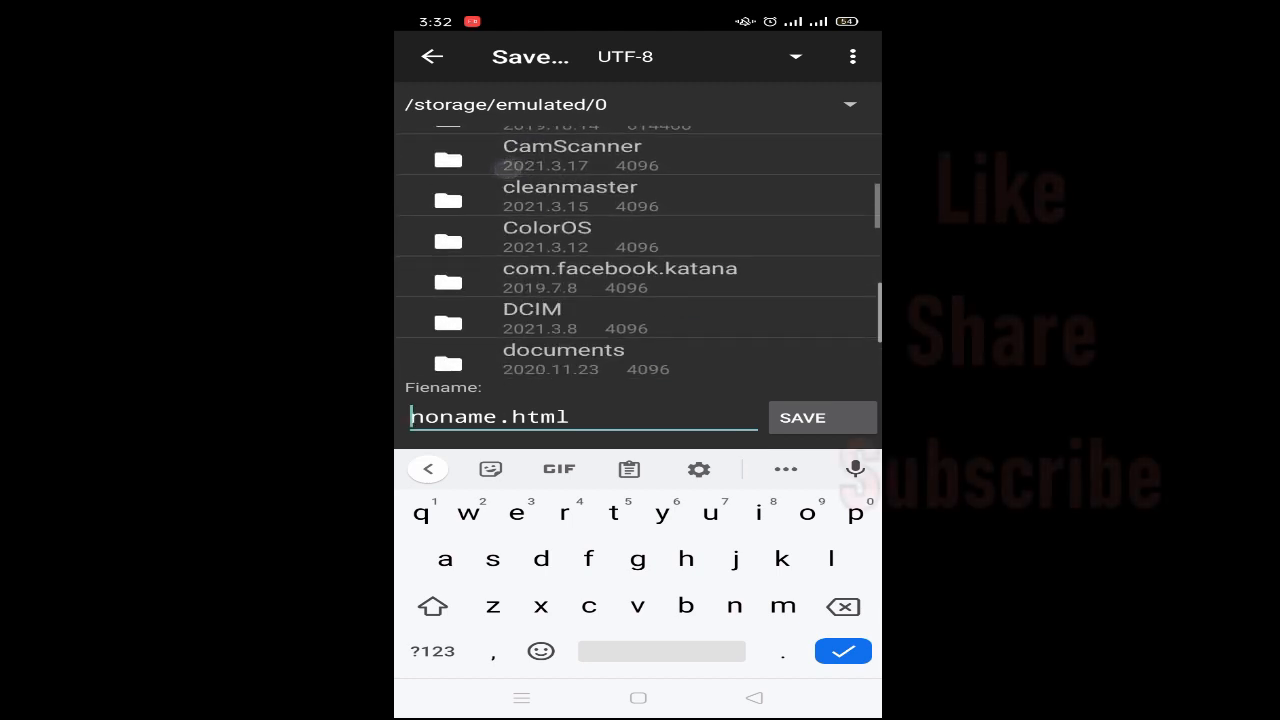
{"action": "scroll", "scroll_direction": "down", "scroll_amount": 3}
{"action": "type", "text": "index"}
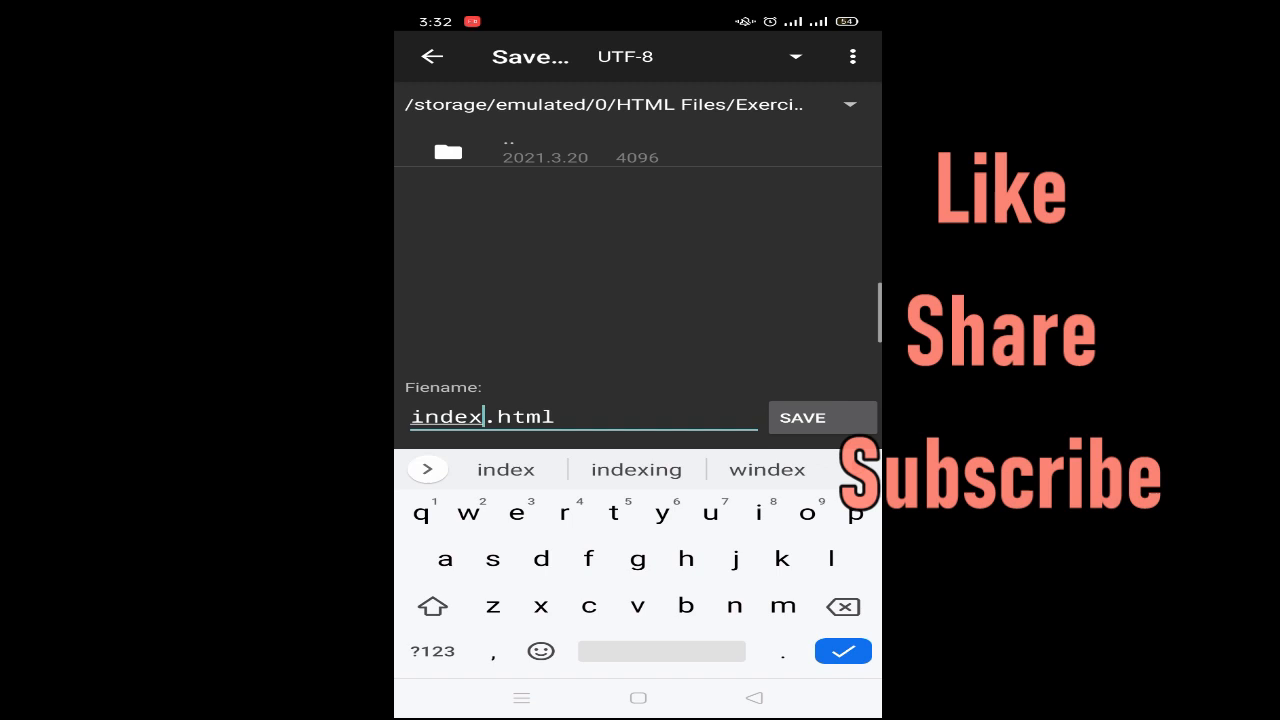
{"action": "left_click", "coordinate": [821, 417]}
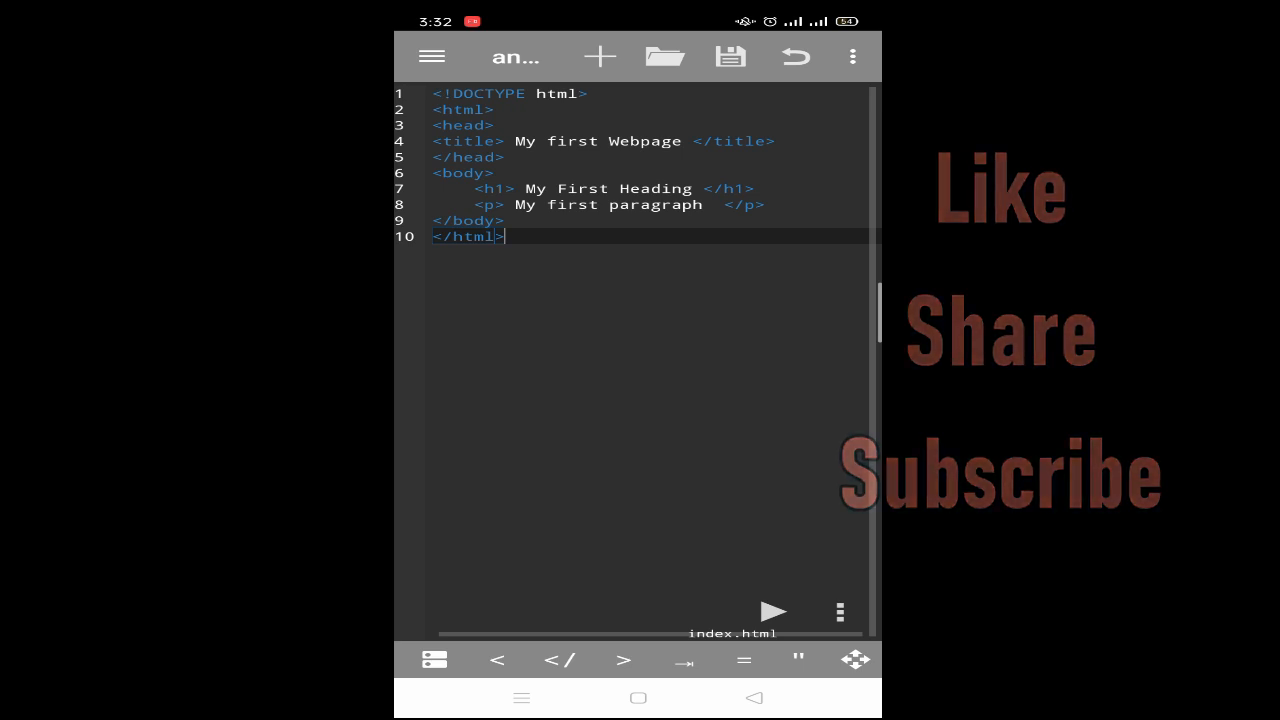
{"action": "left_click", "coordinate": [774, 611]}
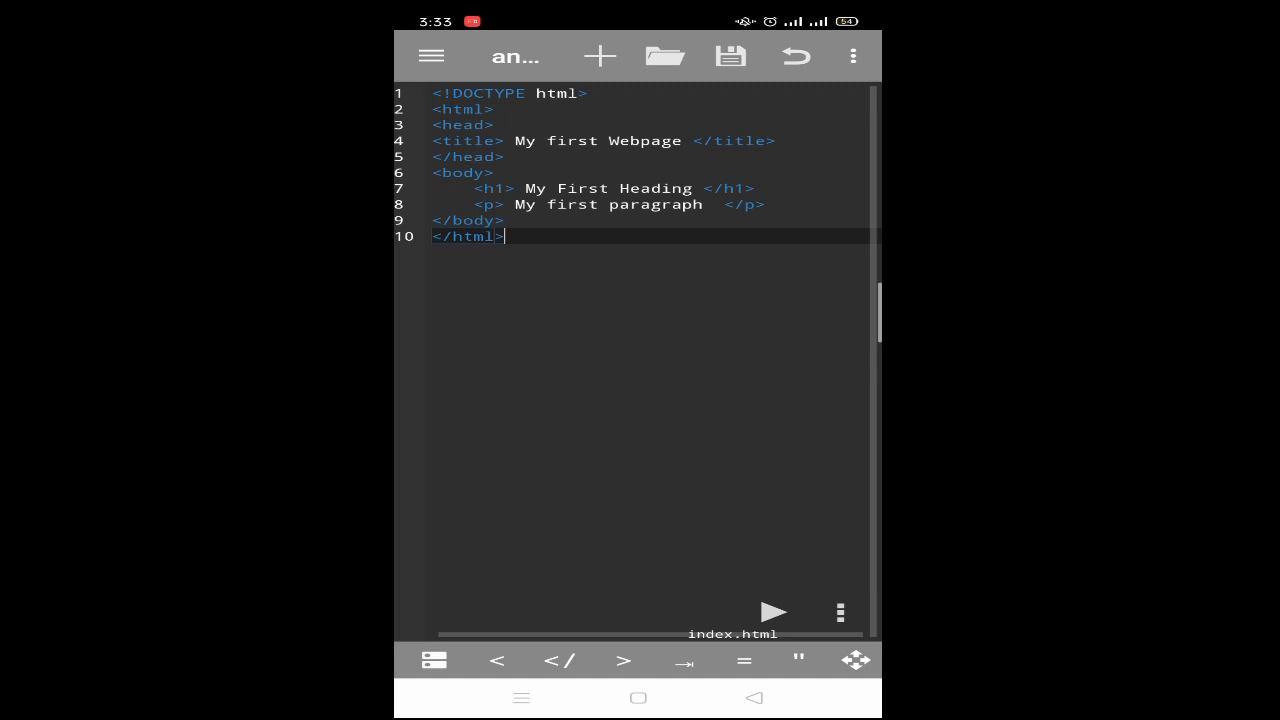
{"action": "left_click", "coordinate": [521, 437]}
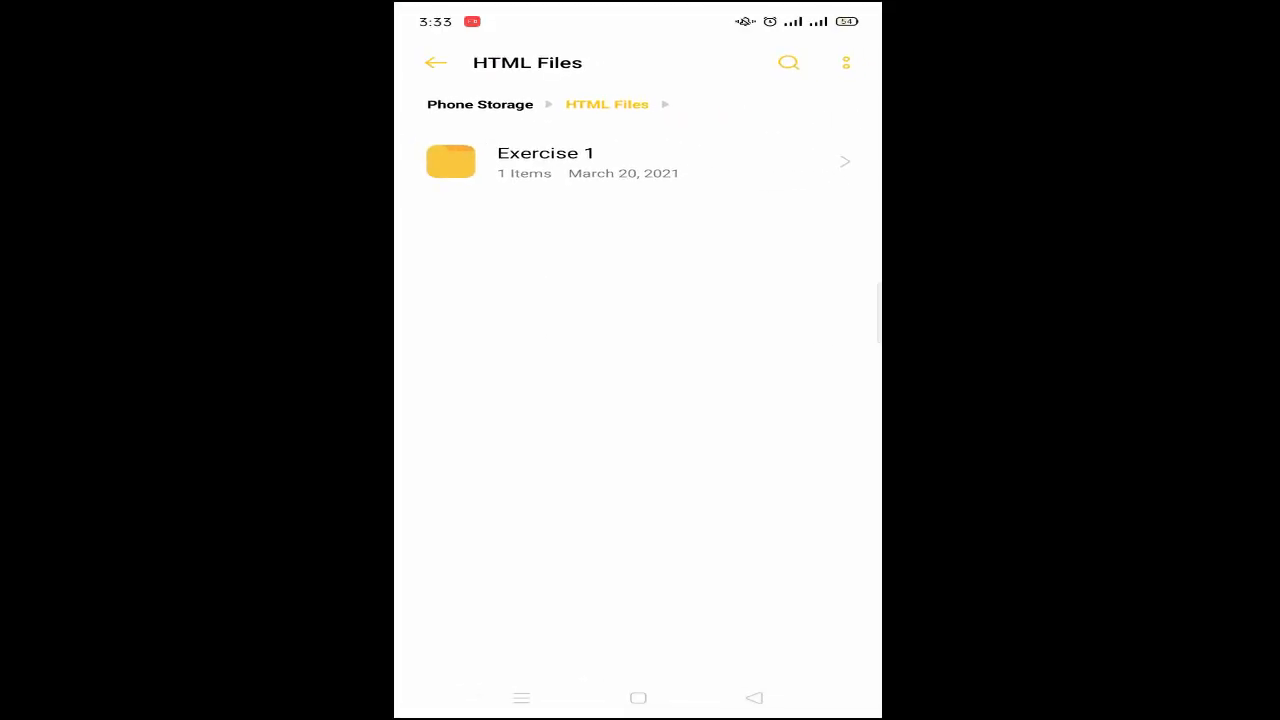
Open the Exercise 1 folder to reveal the saved 153 B index.html.
{"action": "left_click", "coordinate": [545, 162]}
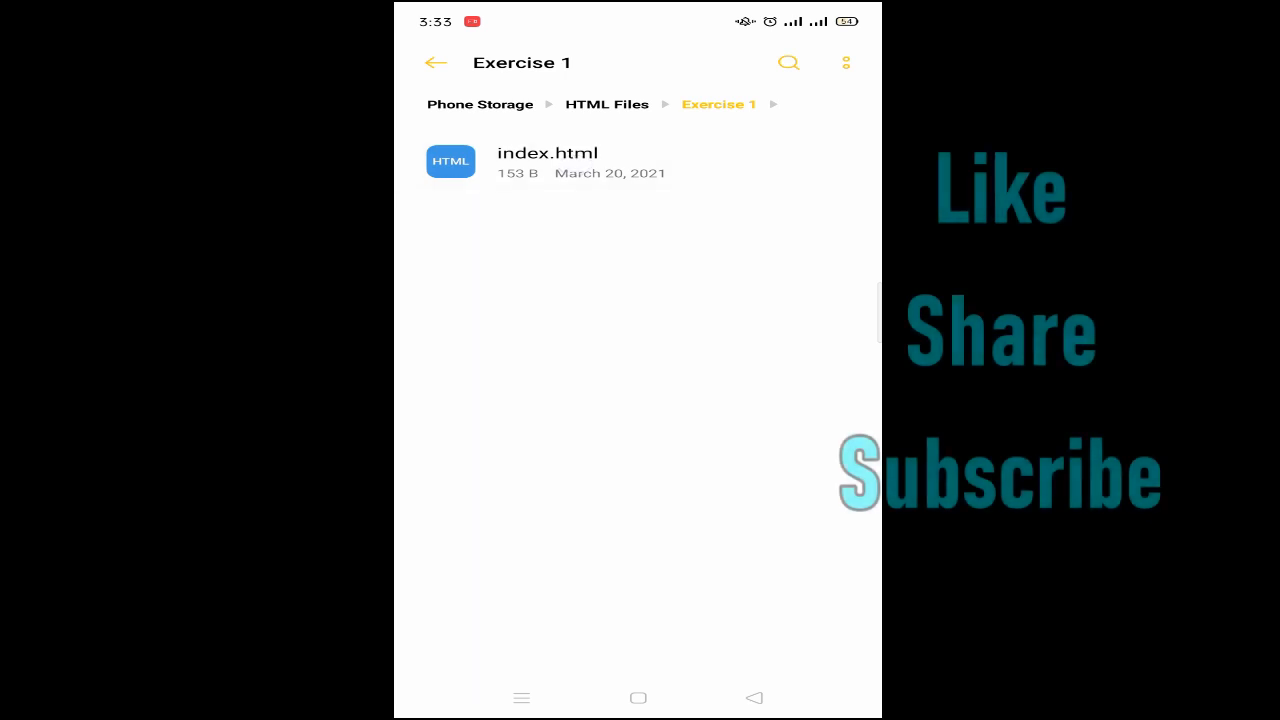
{"action": "left_click", "coordinate": [547, 162]}
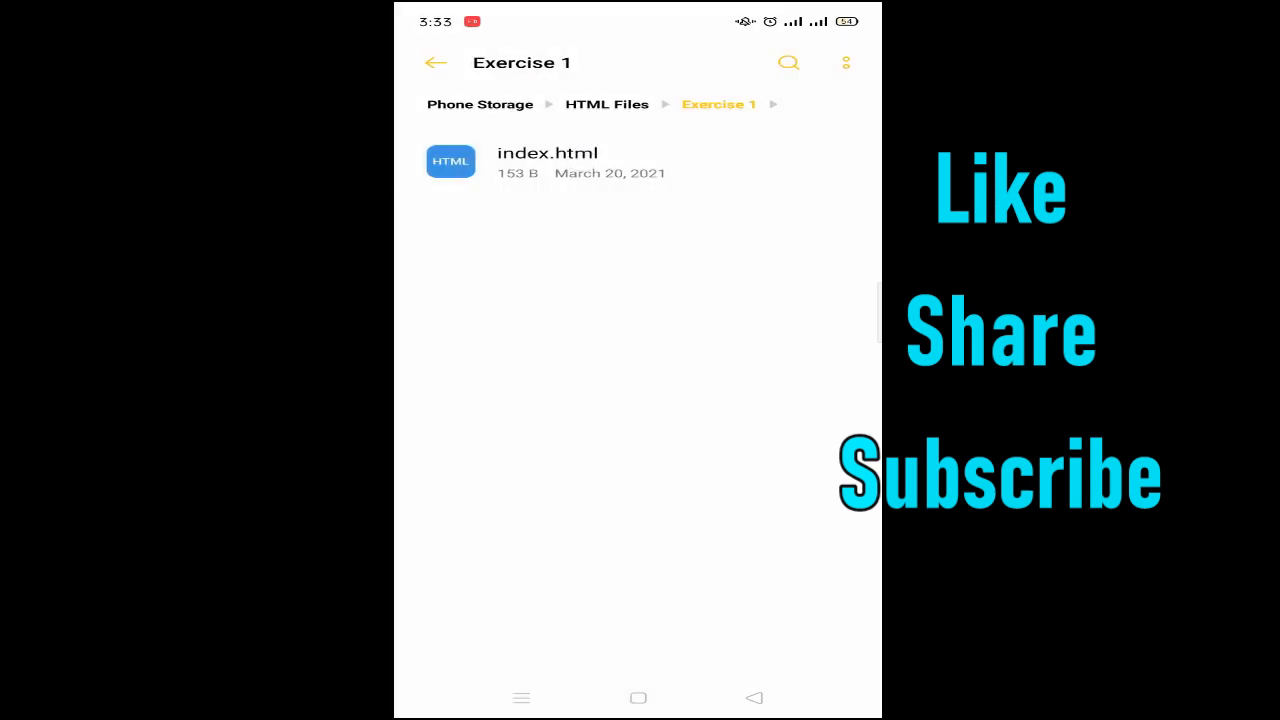
Open index.html with Google Chrome.
{"action": "left_click", "coordinate": [547, 162]}
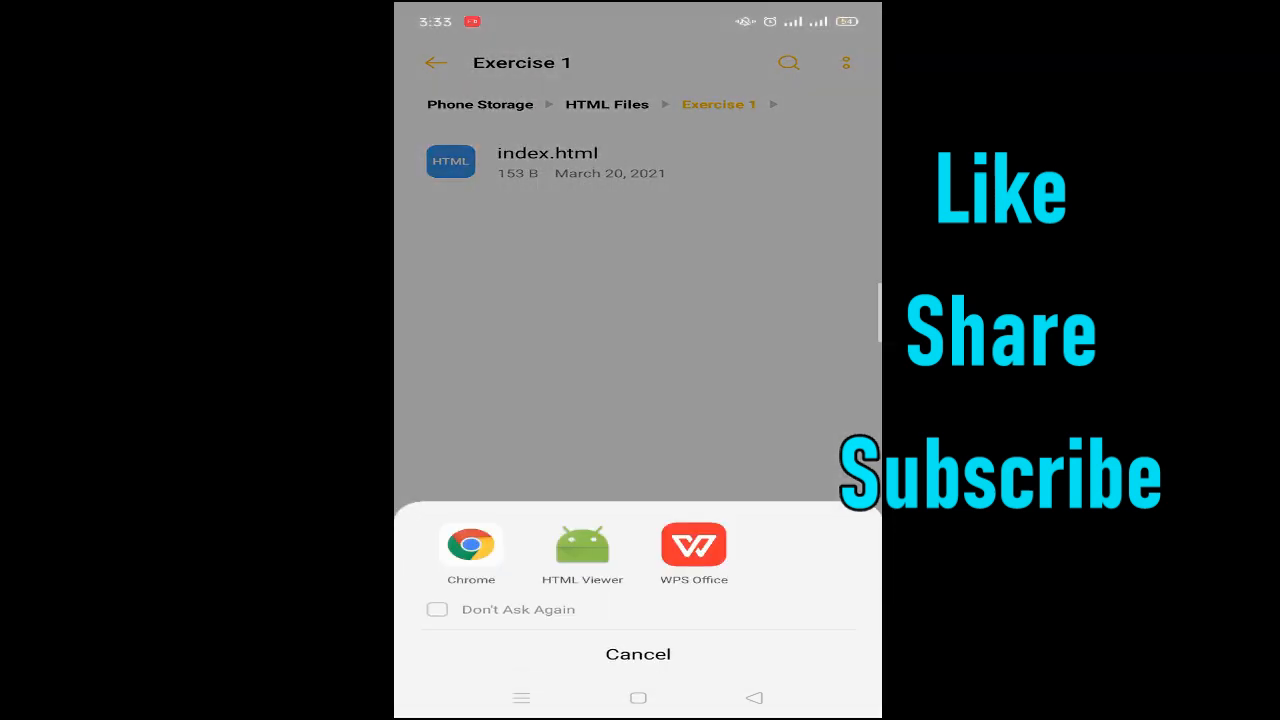
{"action": "left_click", "coordinate": [470, 545]}
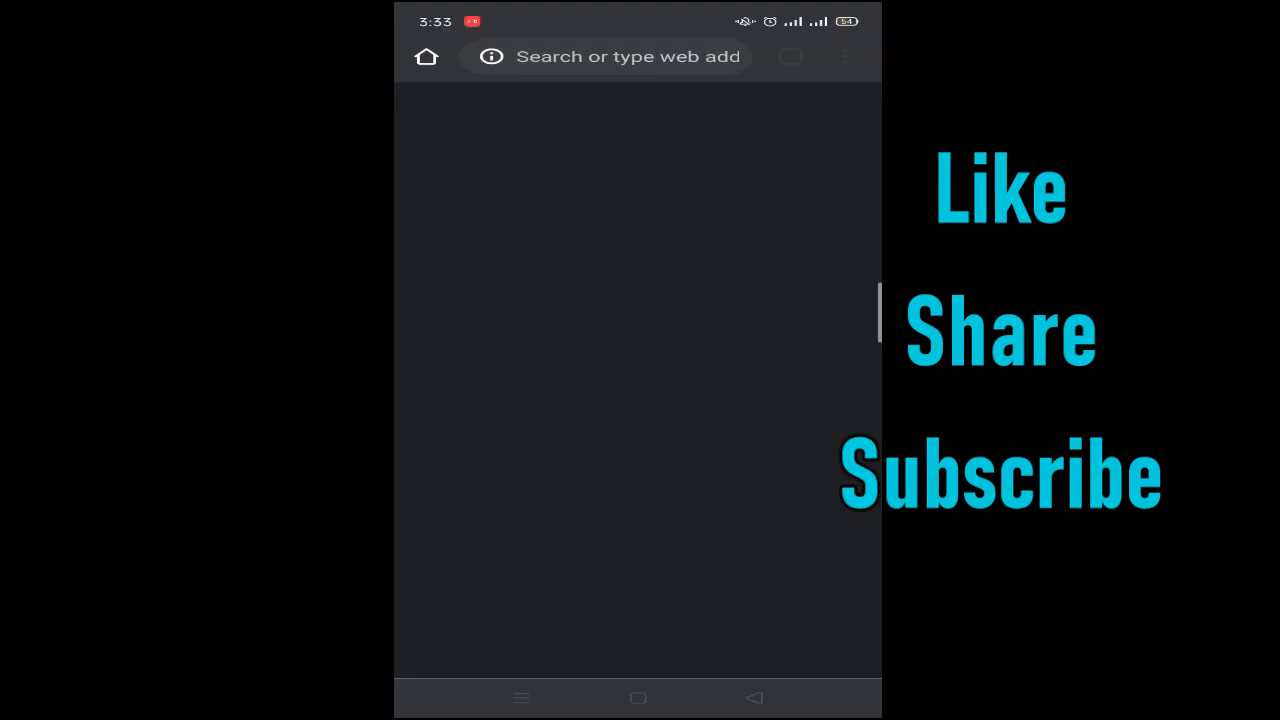